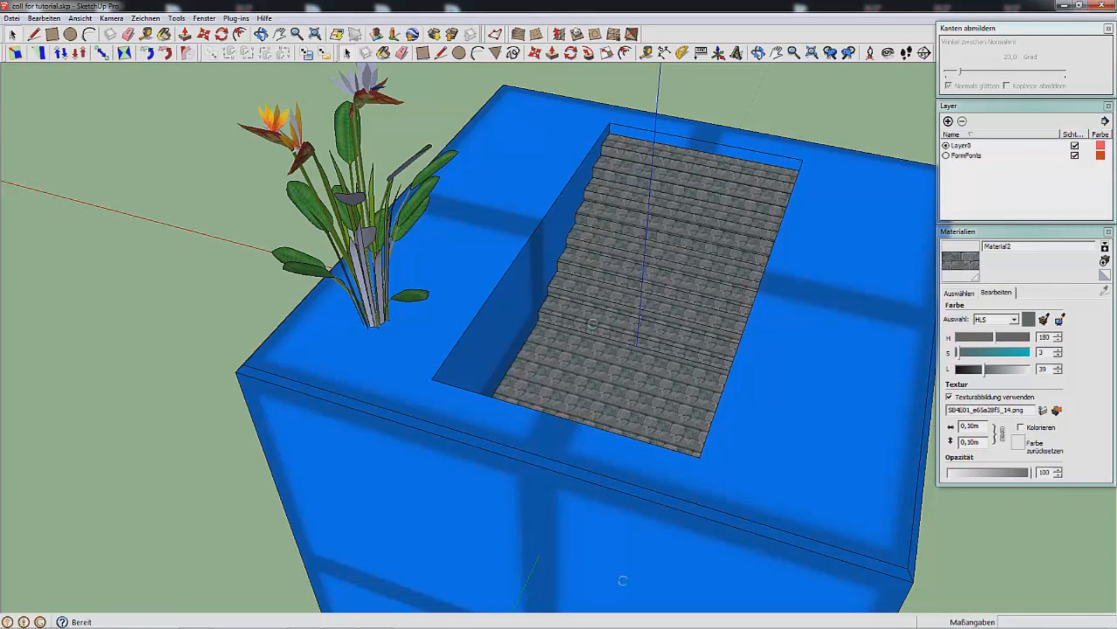
Import alpha.obj with its collision into Castle Grounds at model scale 500.
left_click(940, 271)
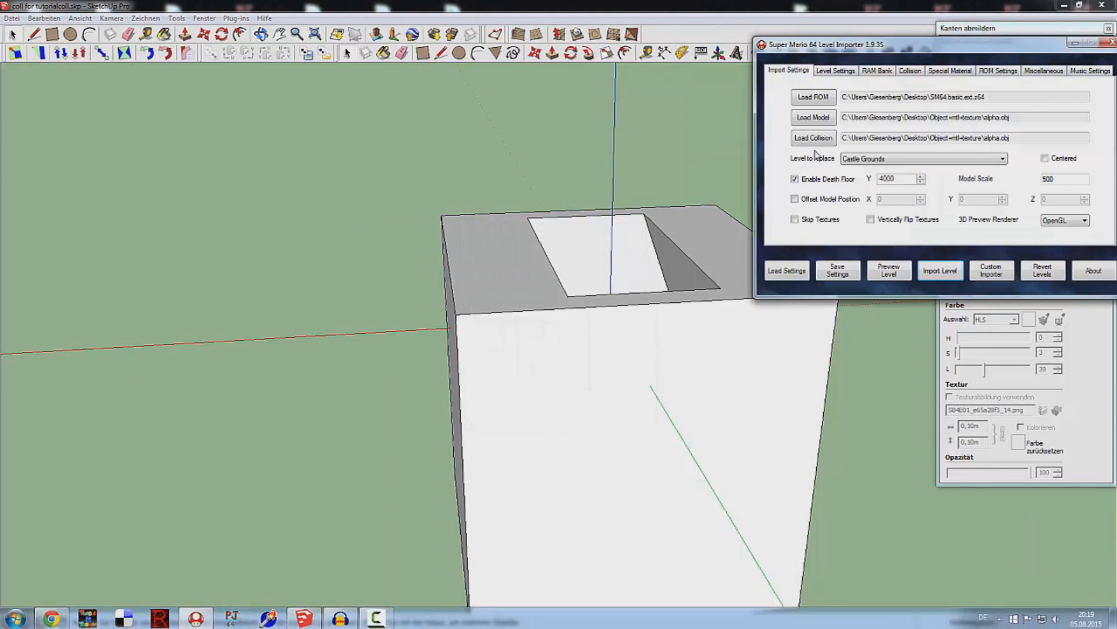
left_click(940, 270)
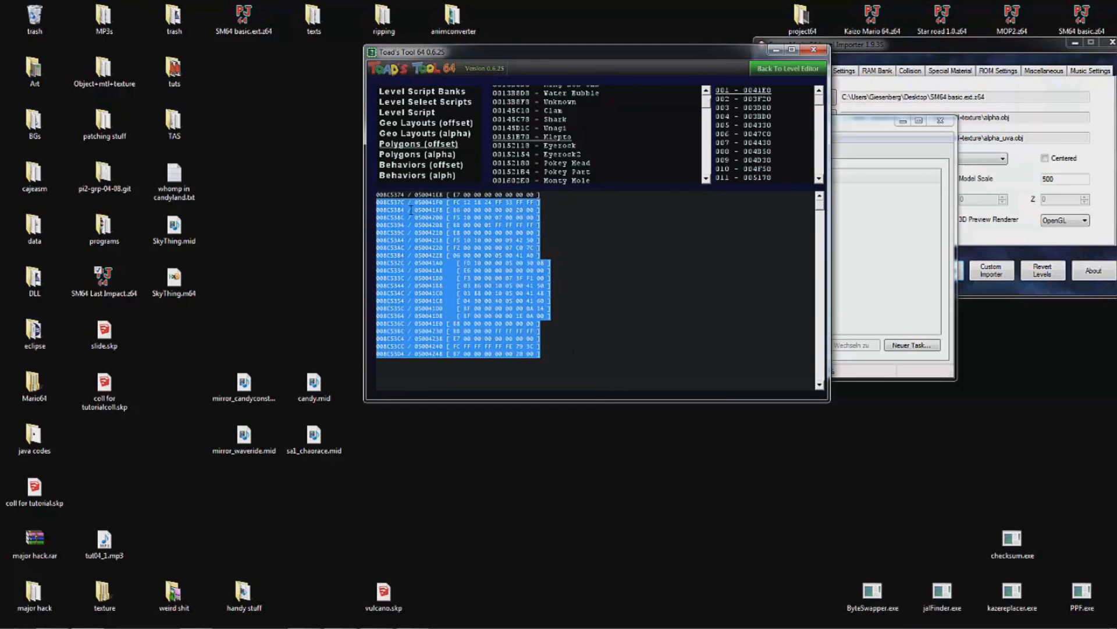
Return to the level editor and view Castle Grounds' 0x36 Area Music Track, set to no music.
left_click(786, 68)
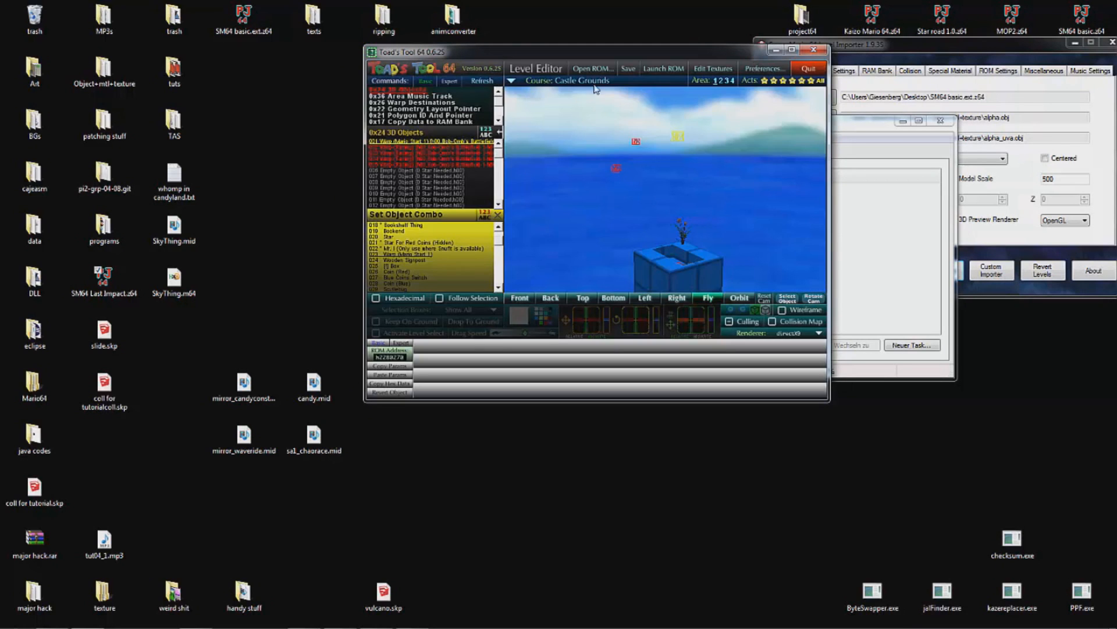
left_click(423, 142)
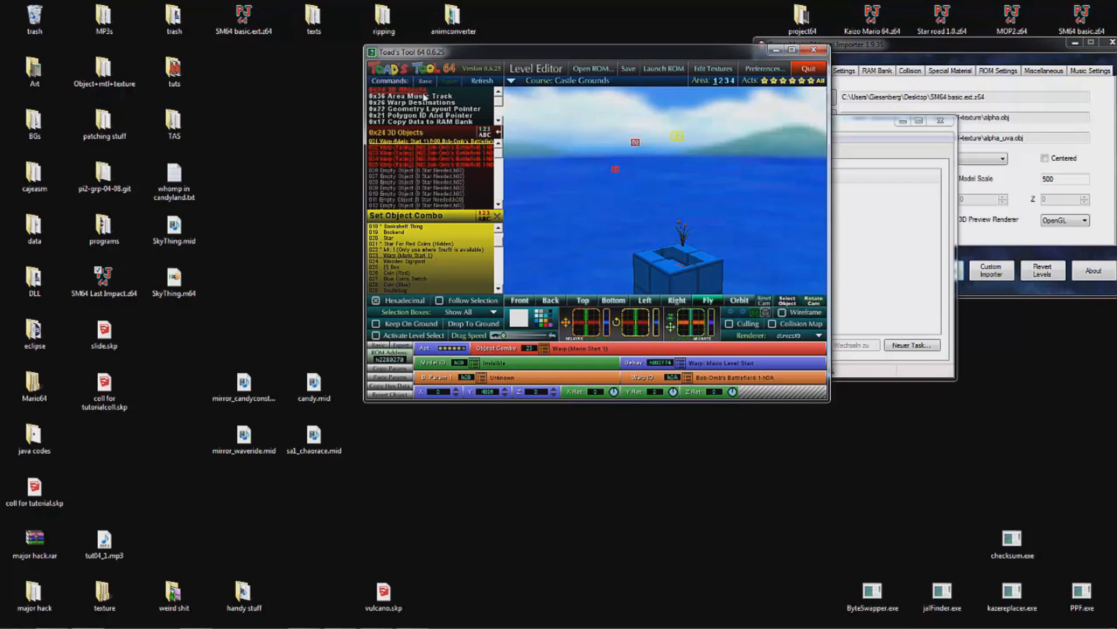
left_click(419, 95)
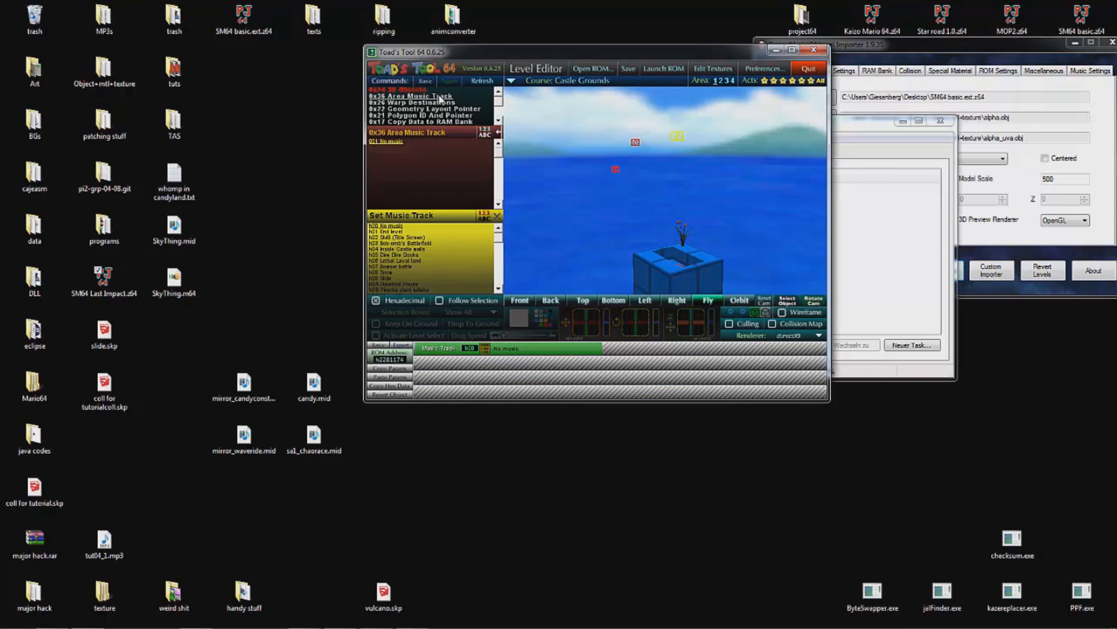